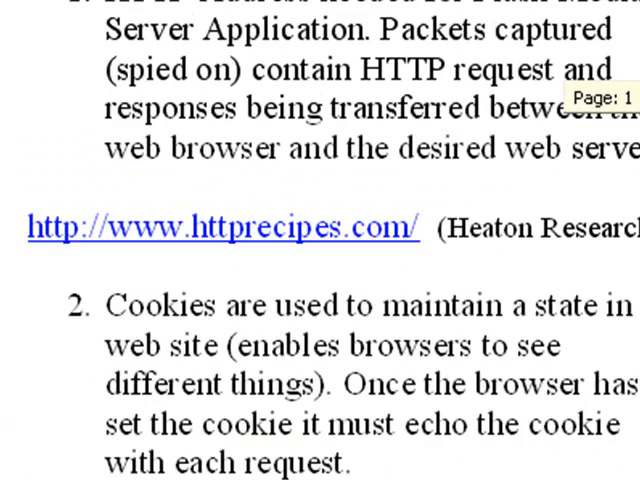
Scroll the Word notes down to point 2 on cookies and its cookies.php link
scroll(down, 3)
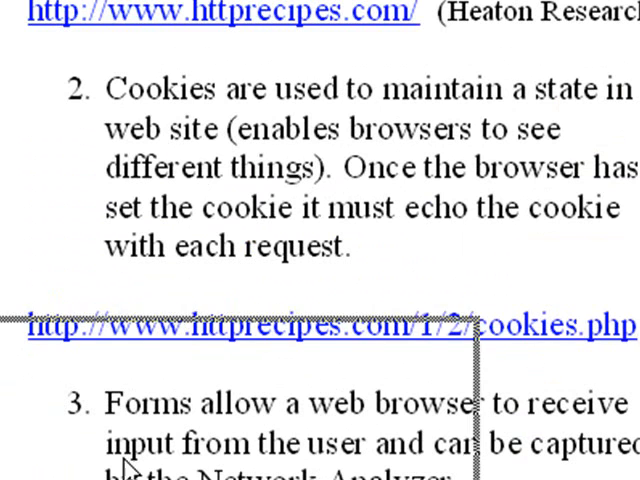
Open the cookies.php page in Firefox and enter the cookie value 'MikesSuperBigCookie' to set
right_click(290, 72)
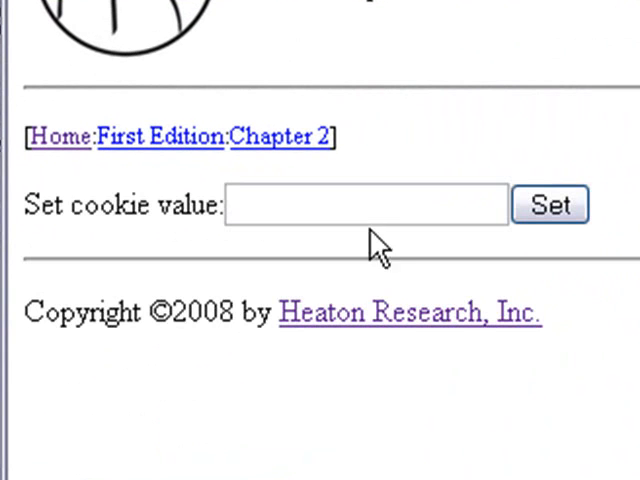
click(366, 204)
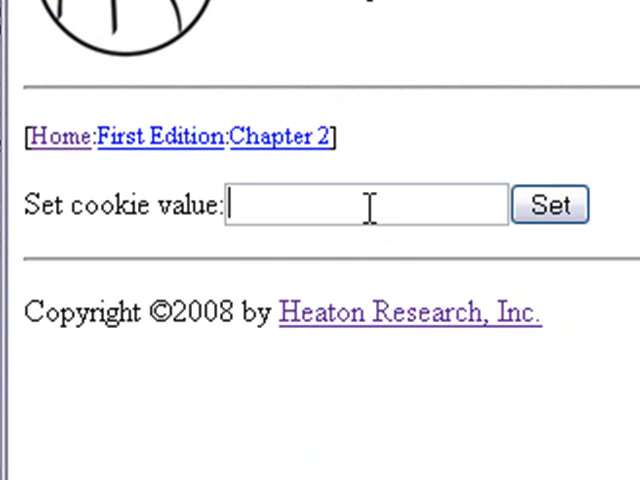
text(MikesSuperBig)
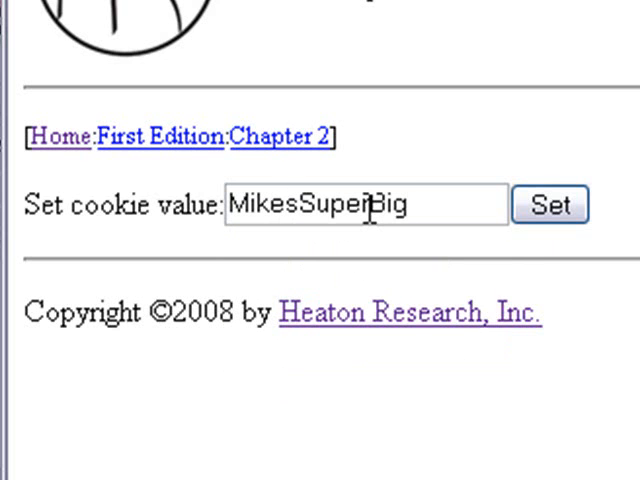
text(Cookie)
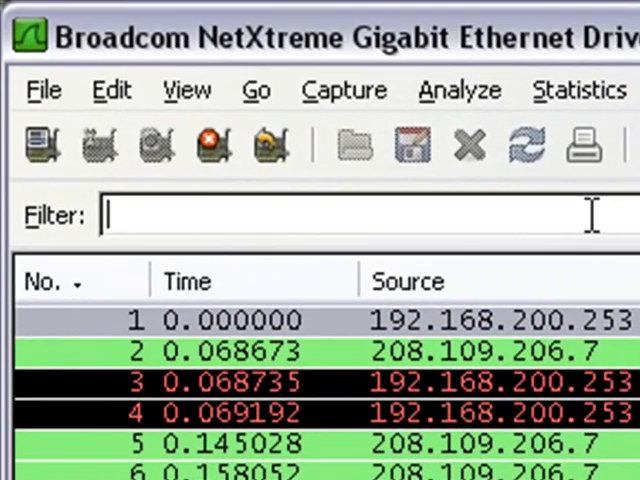
Filter the capture to http and inspect the cookies-set POST and its 302 Found reply details
text(http)
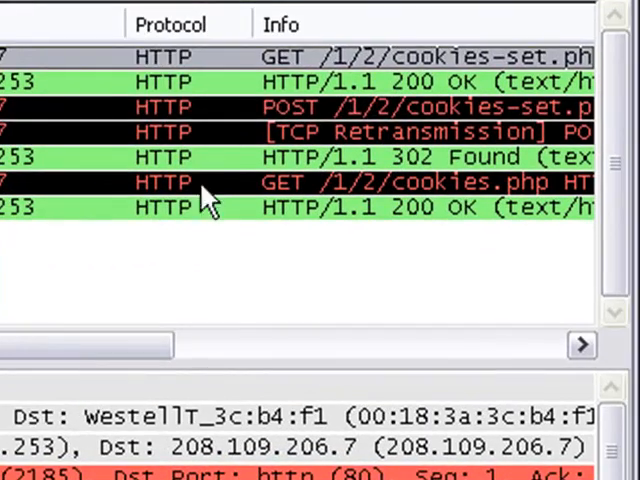
click(300, 108)
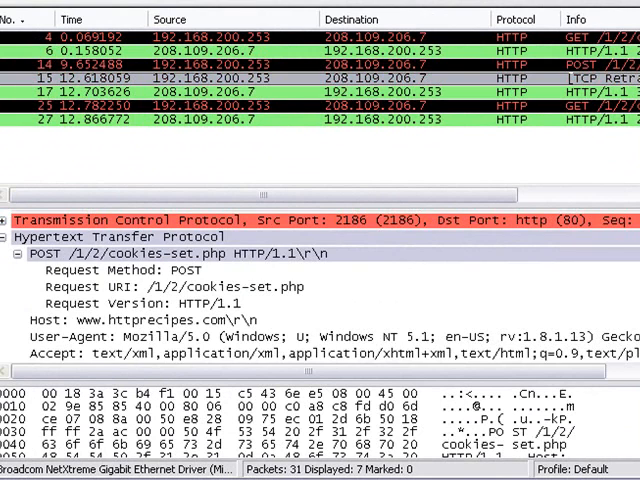
scroll(down, 3)
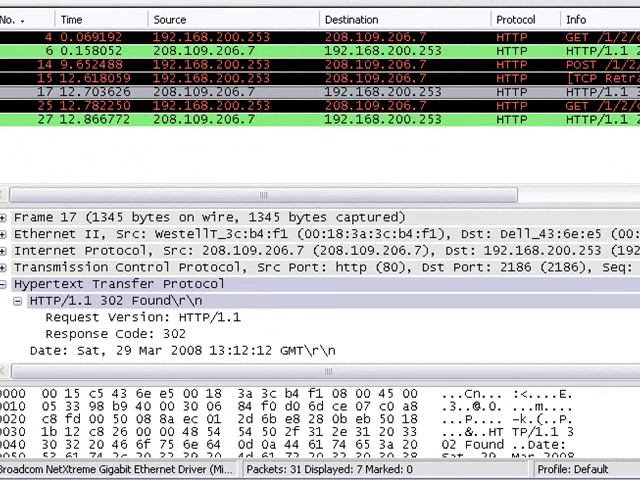
scroll(down, 3)
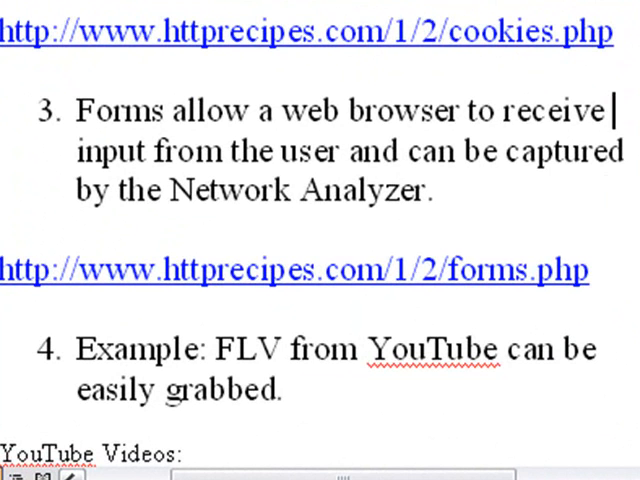
Select the httprecipes forms.php link address under point 3 of the Word notes
triple_click(290, 270)
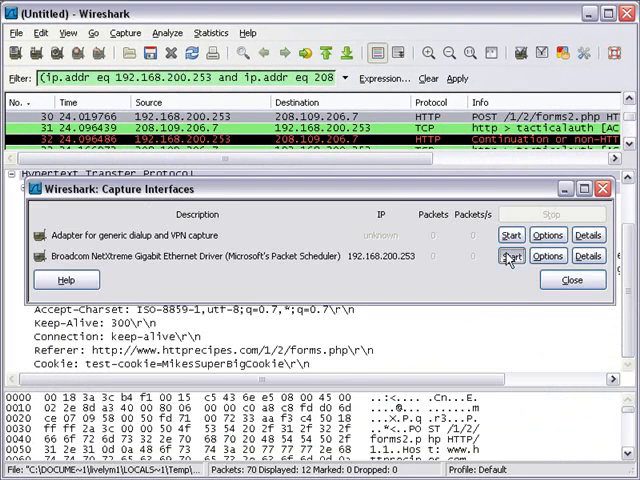
Start a new capture on the Broadcom NetXtreme Gigabit Ethernet adapter
click(510, 256)
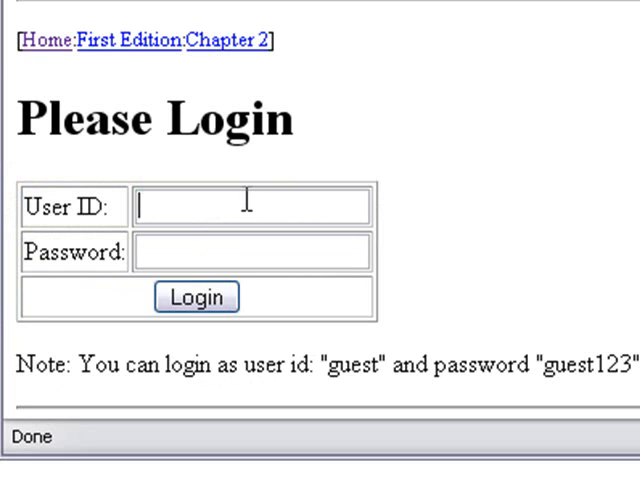
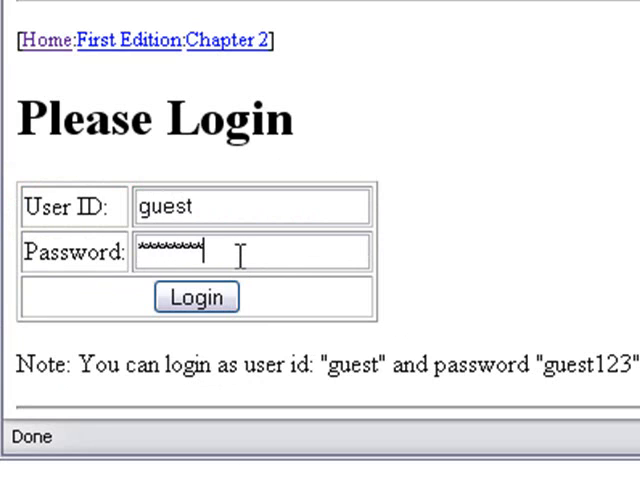
click(196, 296)
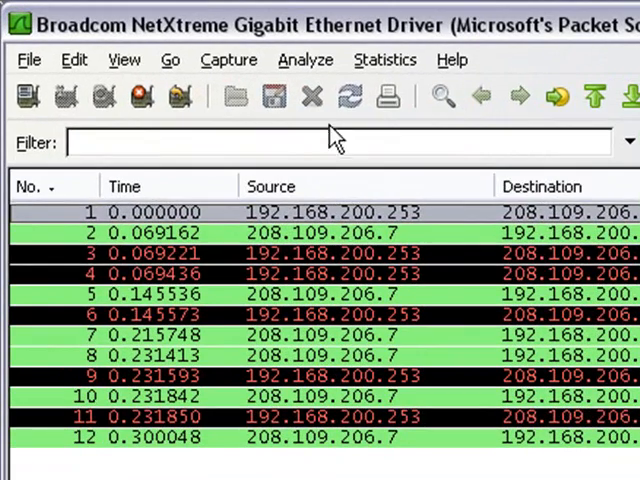
text(h)
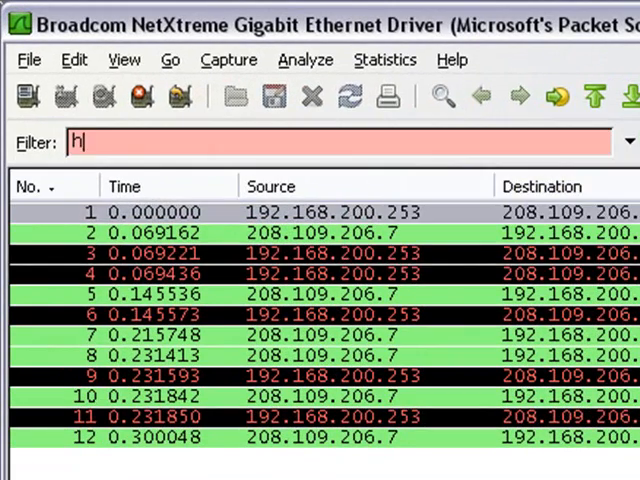
text(ttp)
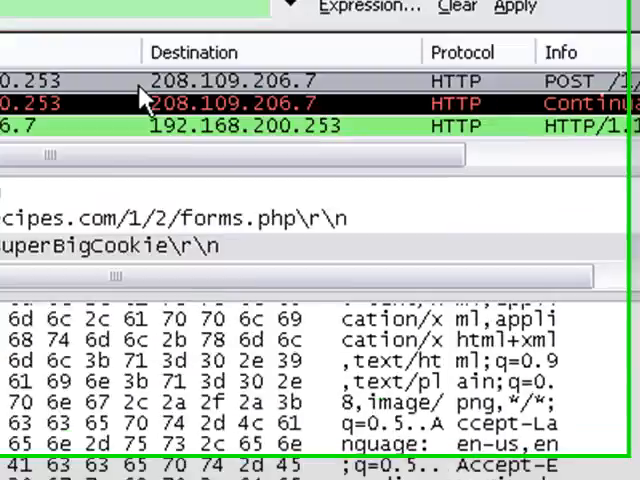
click(48, 18)
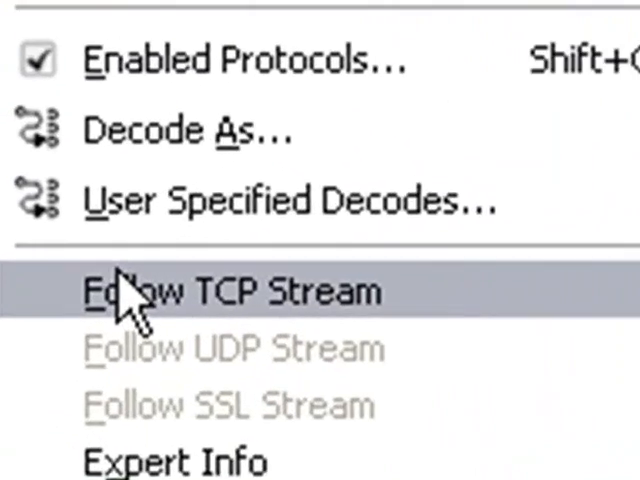
click(220, 292)
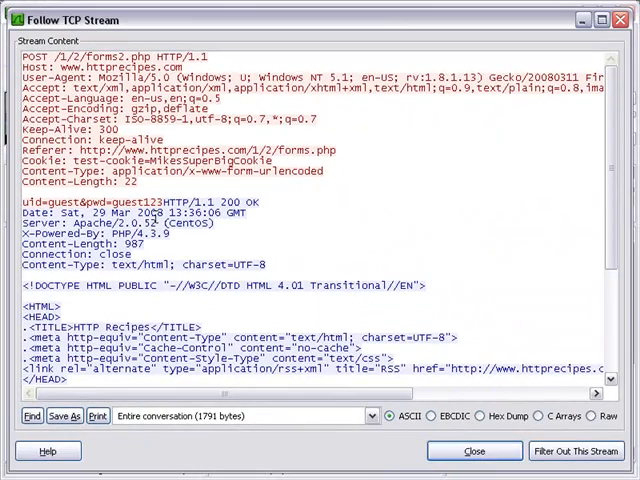